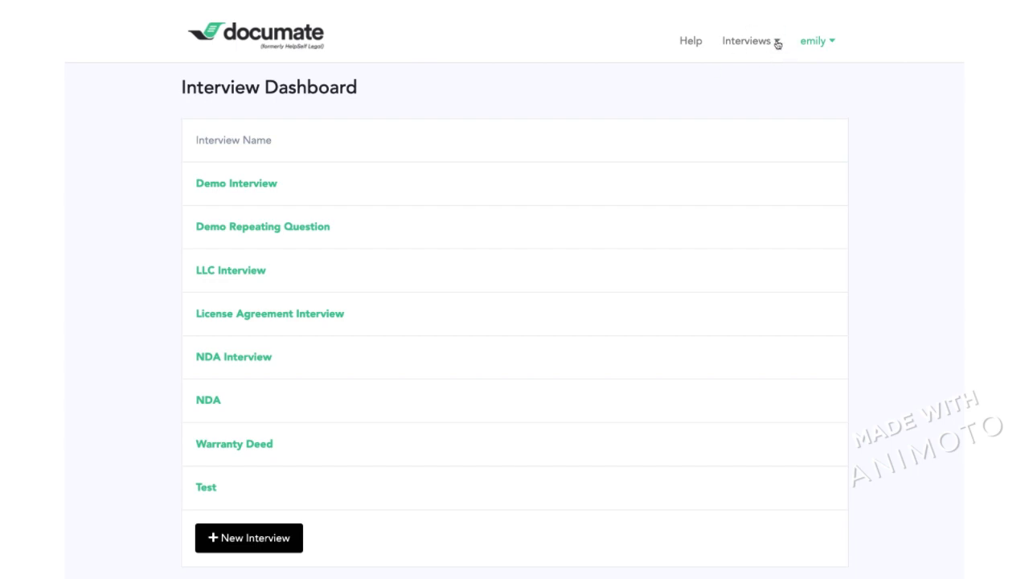
# Step: Start a new interview so a blank name field appears under the interview list
pyautogui.click(746, 40)
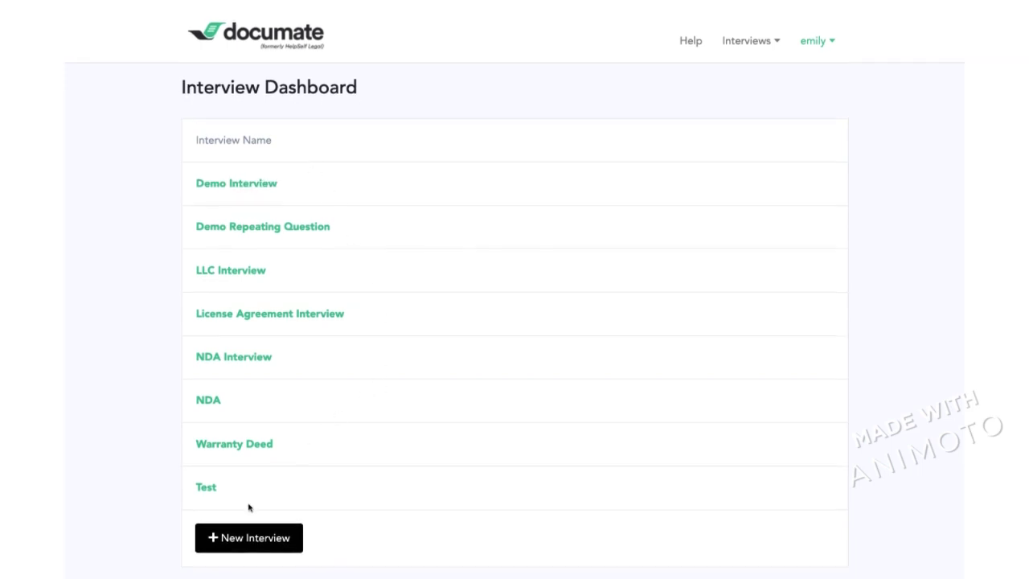
pyautogui.moveTo(236, 176)
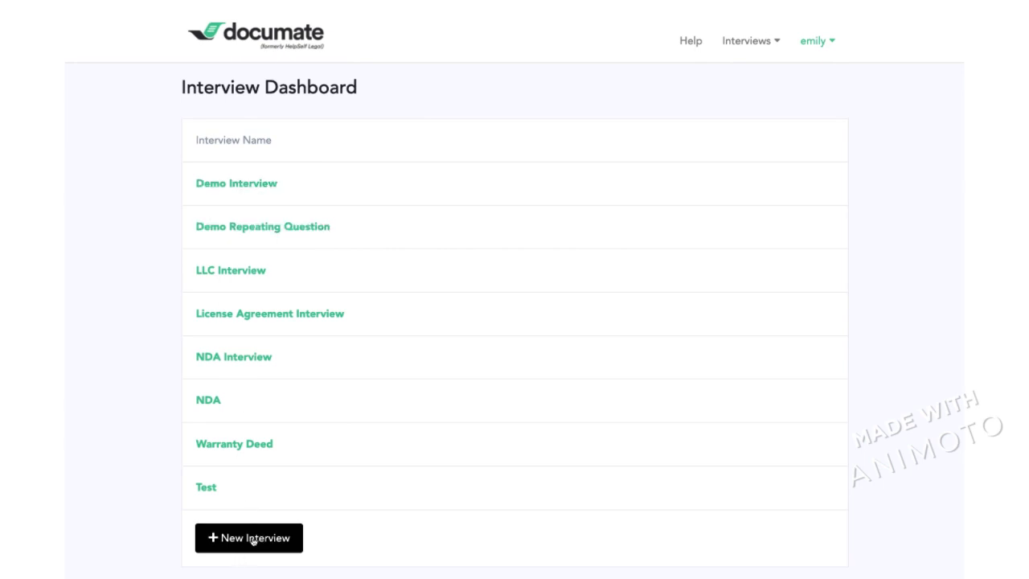
pyautogui.click(248, 536)
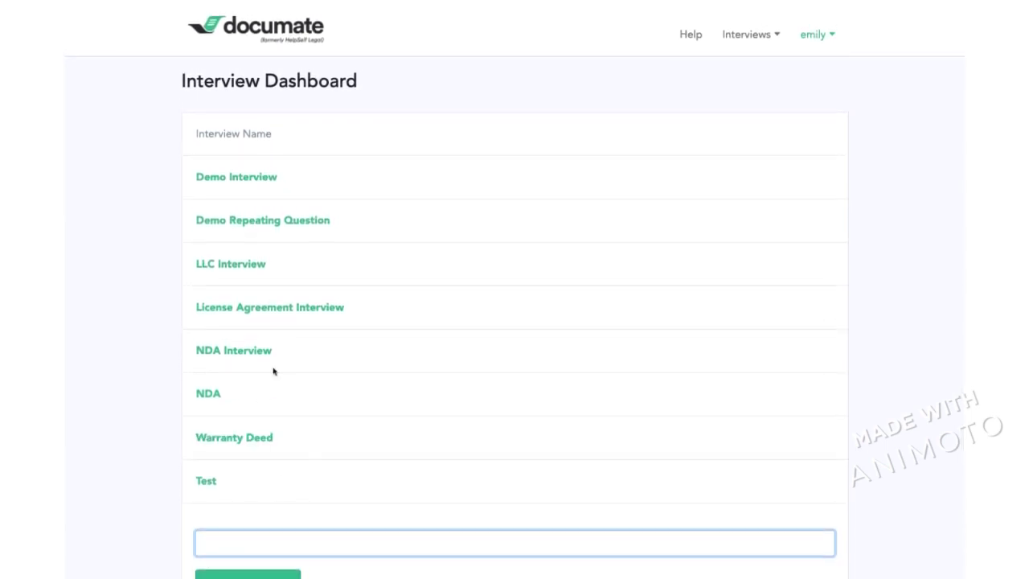
pyautogui.moveTo(233, 350)
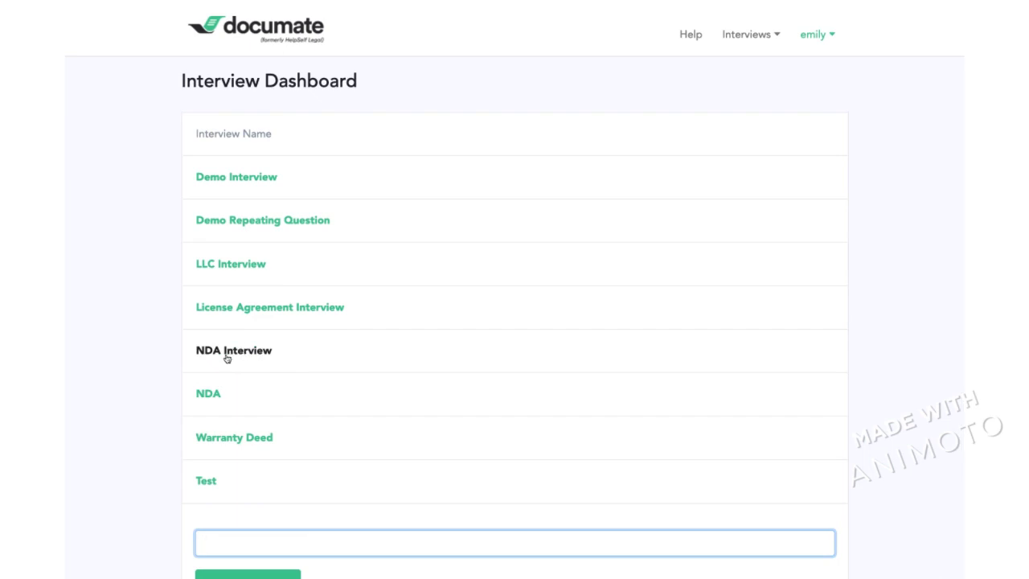
pyautogui.moveTo(251, 356)
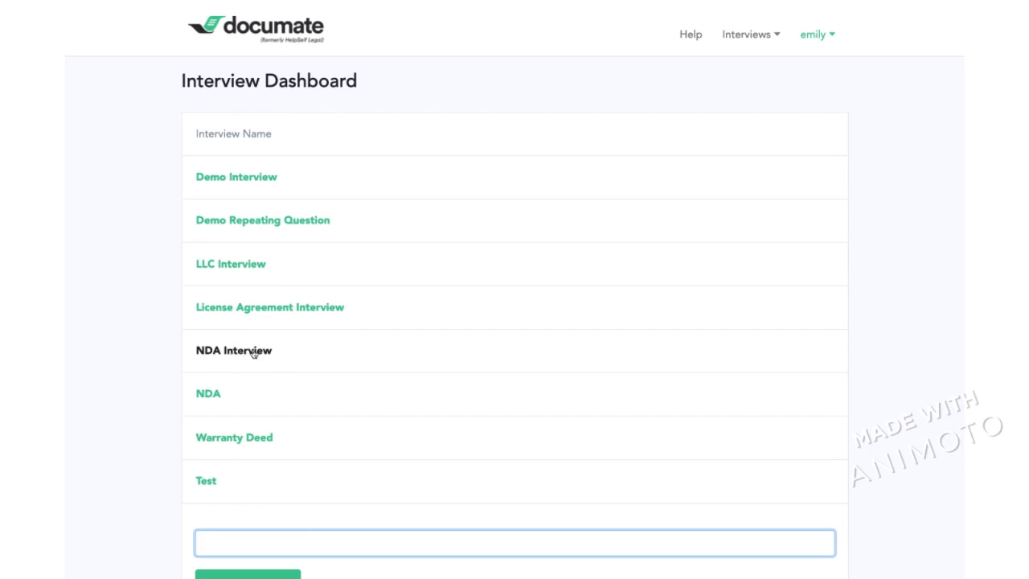
# Step: Open the NDA Interview in the editor and review page 1's three company questions
pyautogui.click(234, 350)
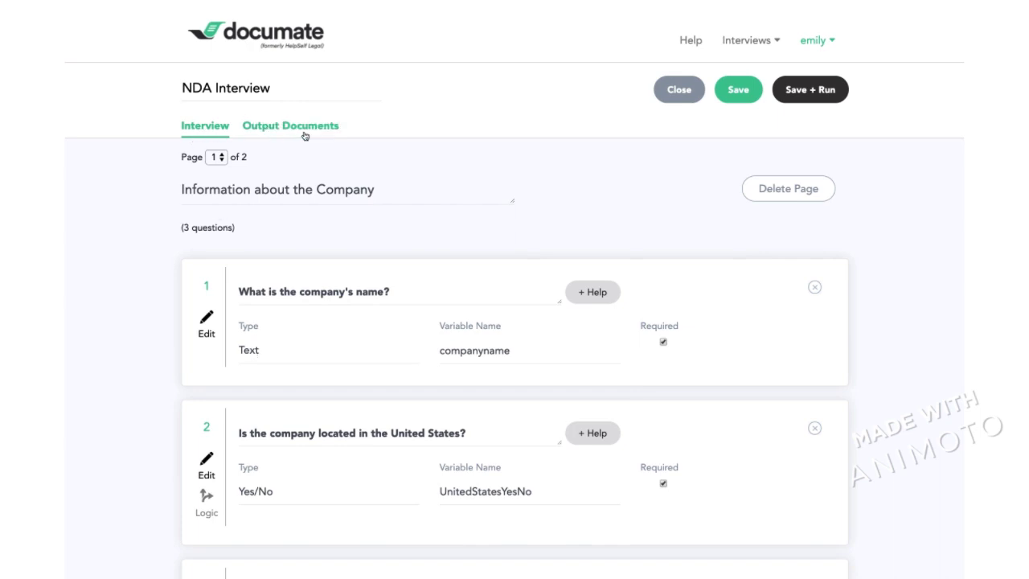
pyautogui.moveTo(183, 116)
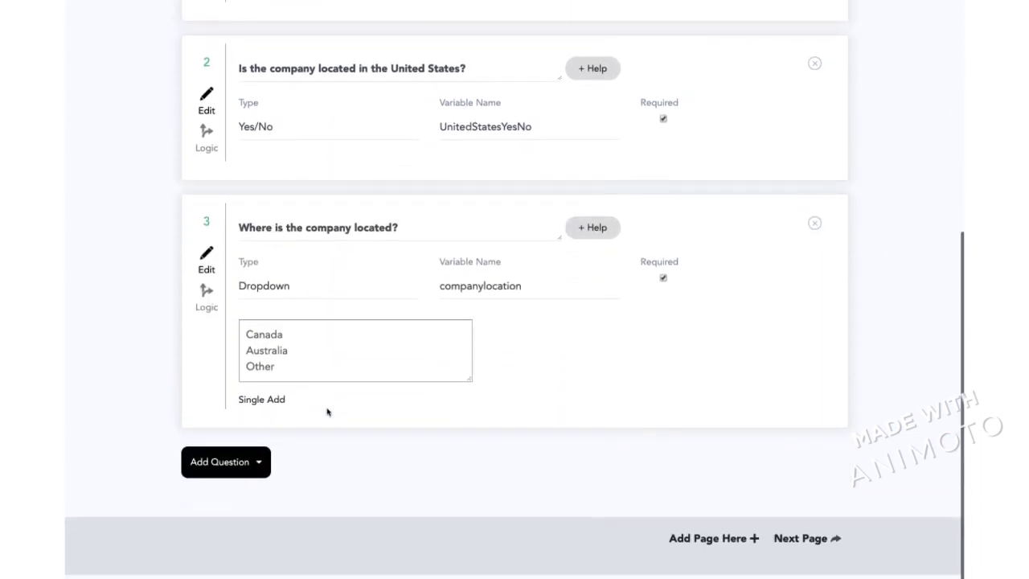
pyautogui.click(225, 461)
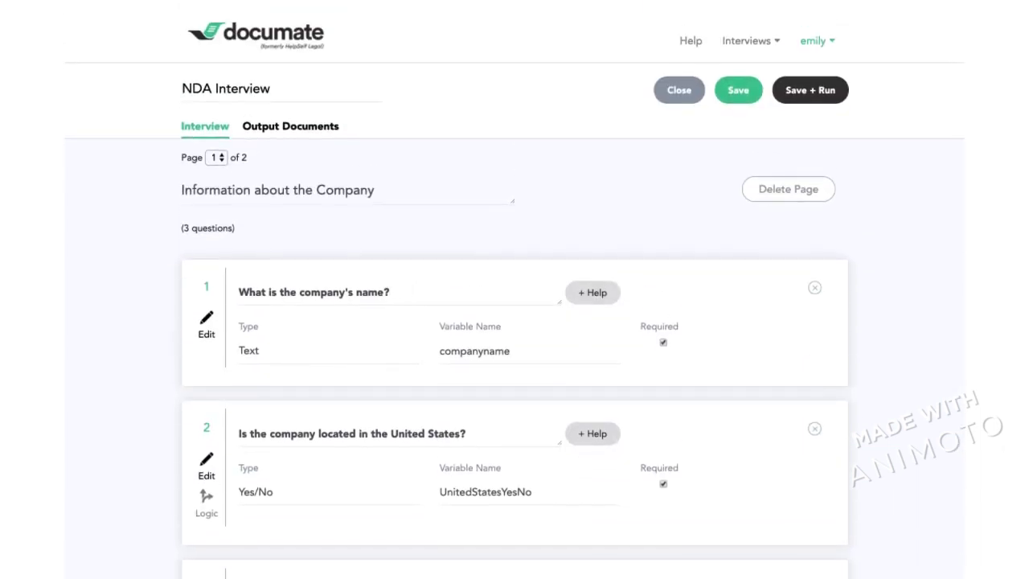
pyautogui.scroll(-3)
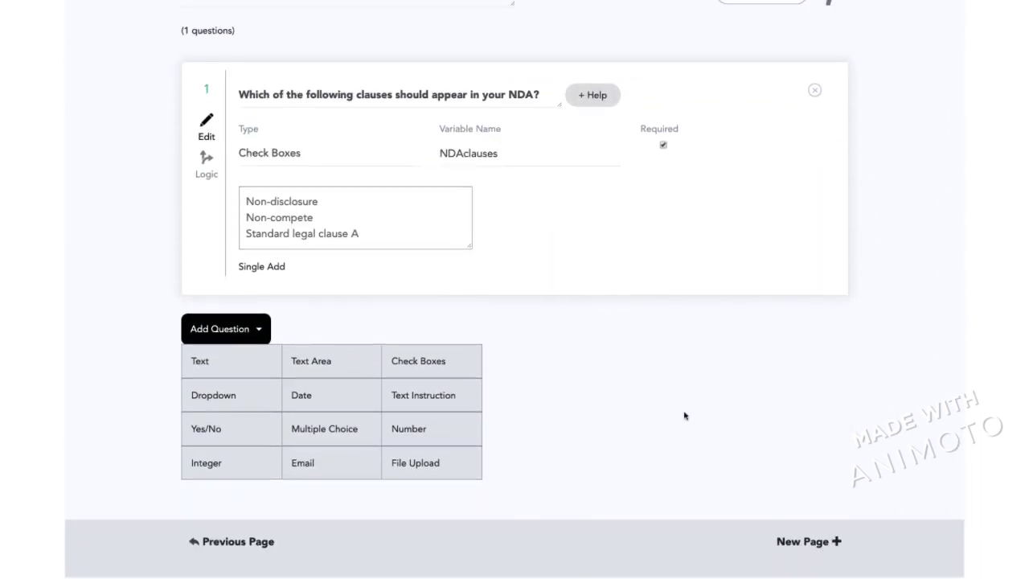
pyautogui.scroll(3)
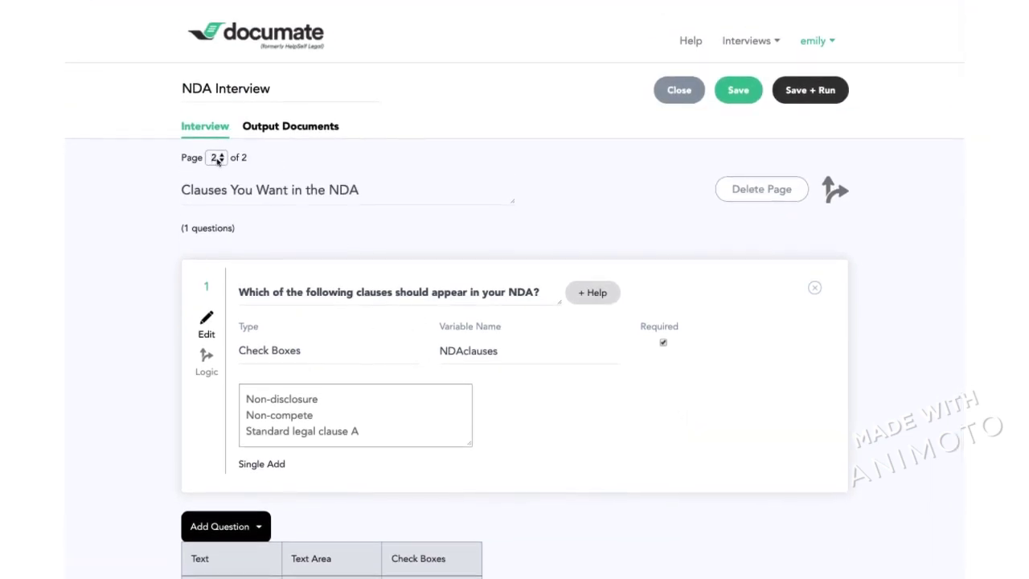
pyautogui.click(215, 158)
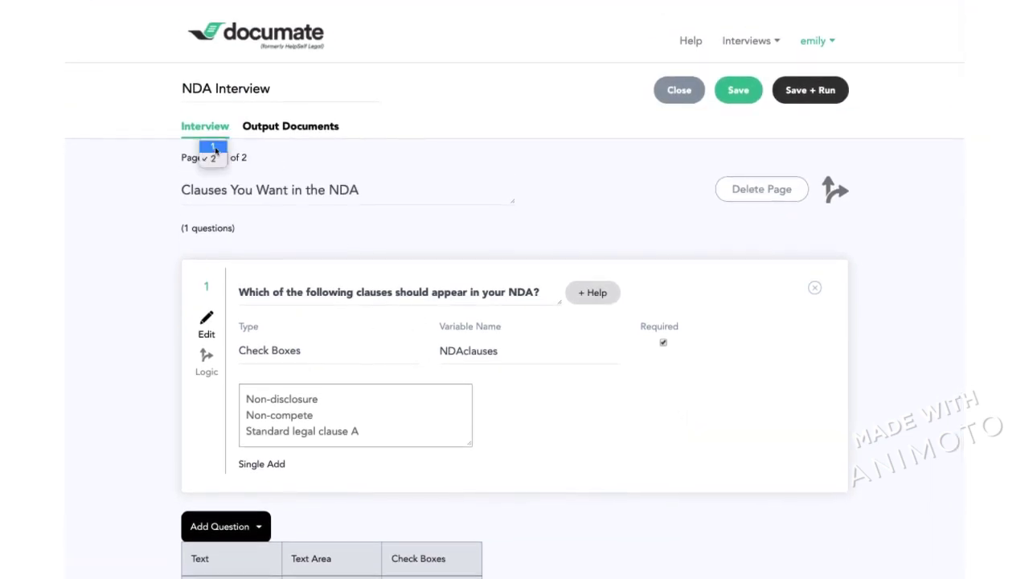
pyautogui.click(212, 158)
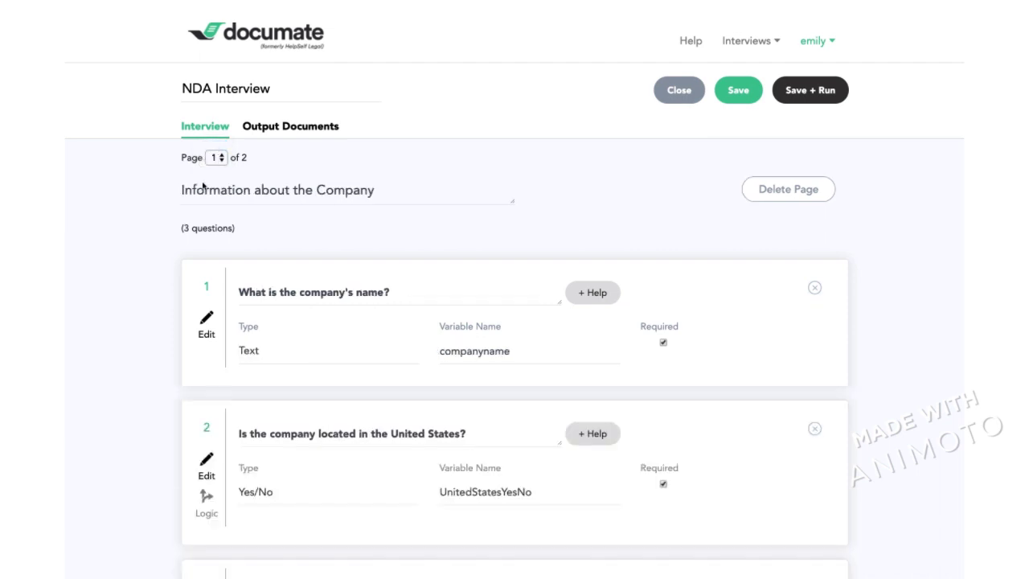
pyautogui.scroll(-3)
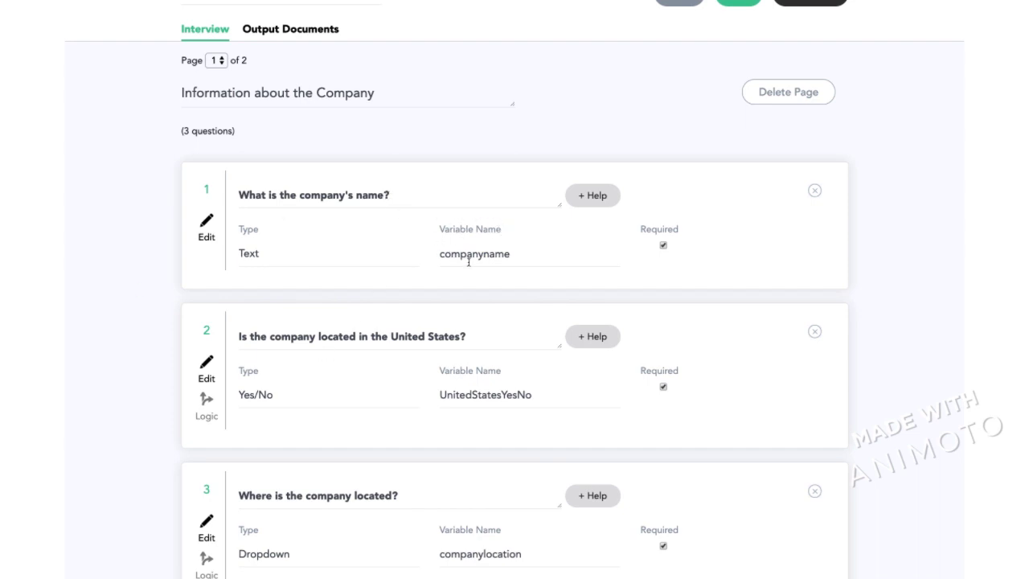
pyautogui.moveTo(458, 222)
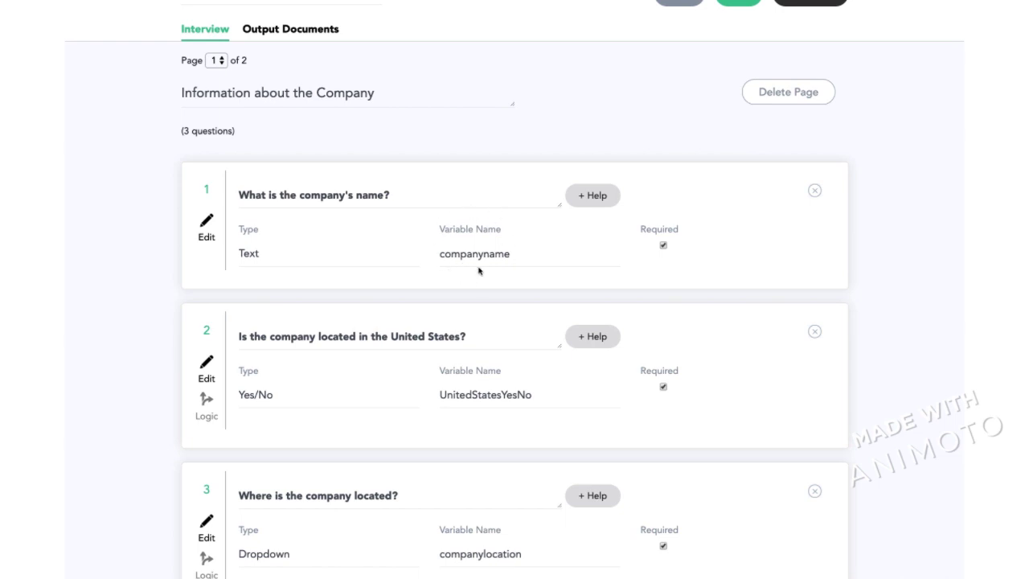
pyautogui.doubleClick(474, 254)
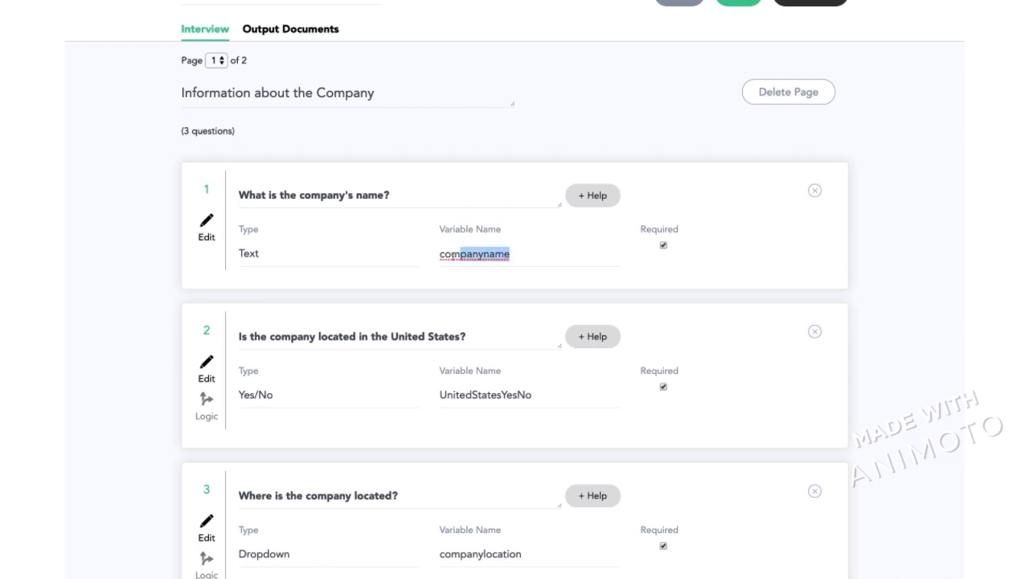
pyautogui.click(511, 254)
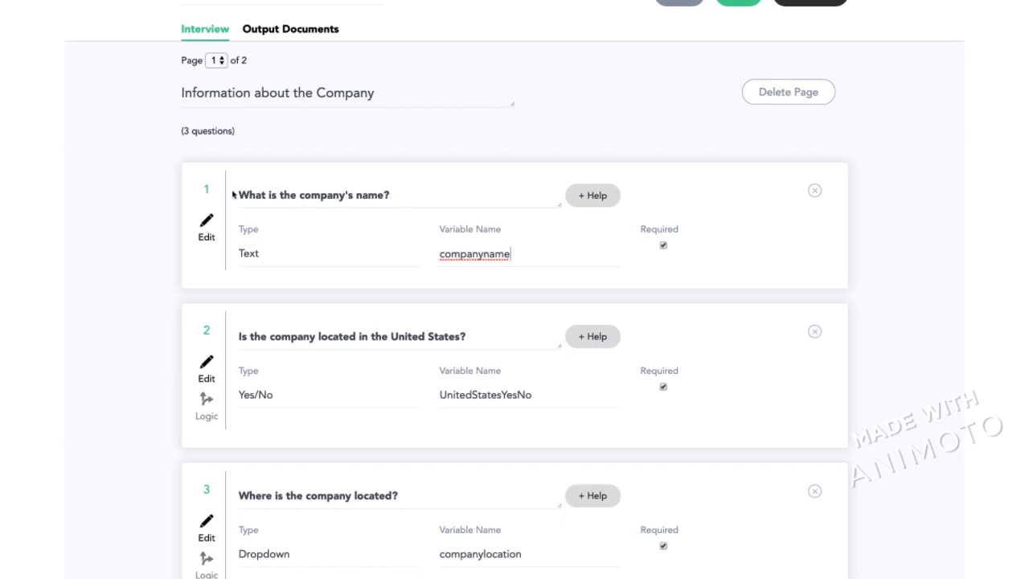
pyautogui.moveTo(421, 222)
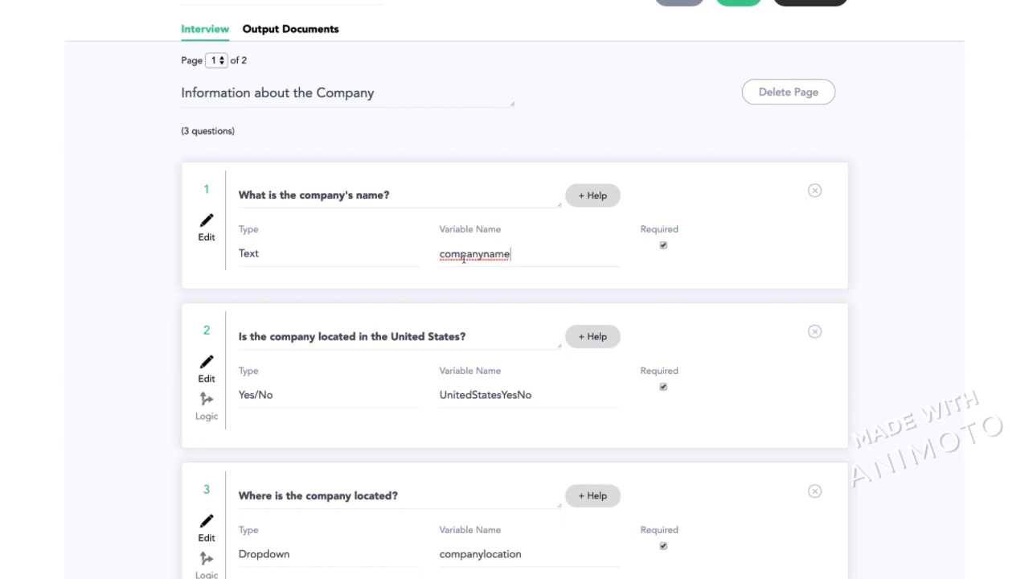
pyautogui.scroll(-3)
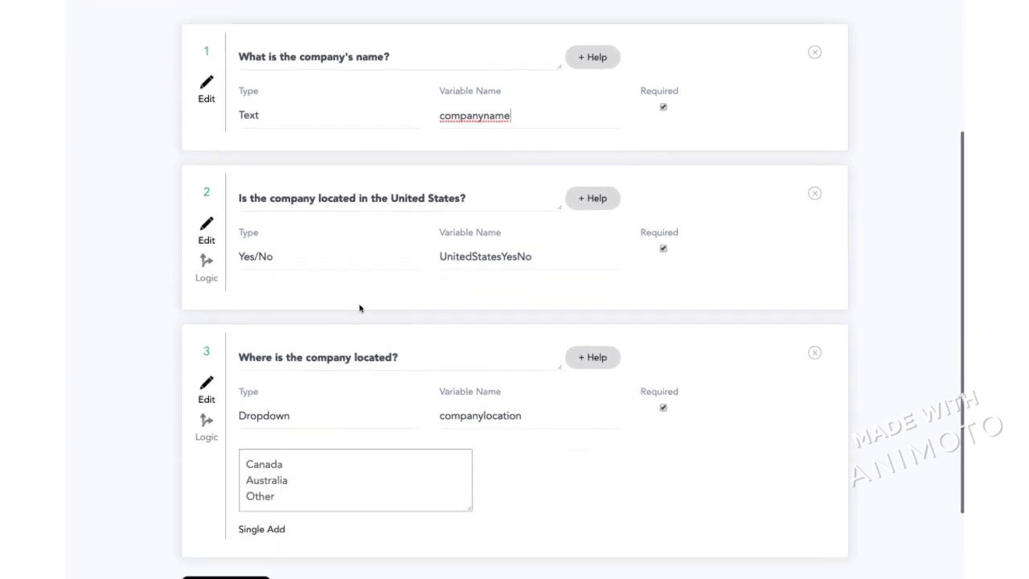
pyautogui.scroll(-3)
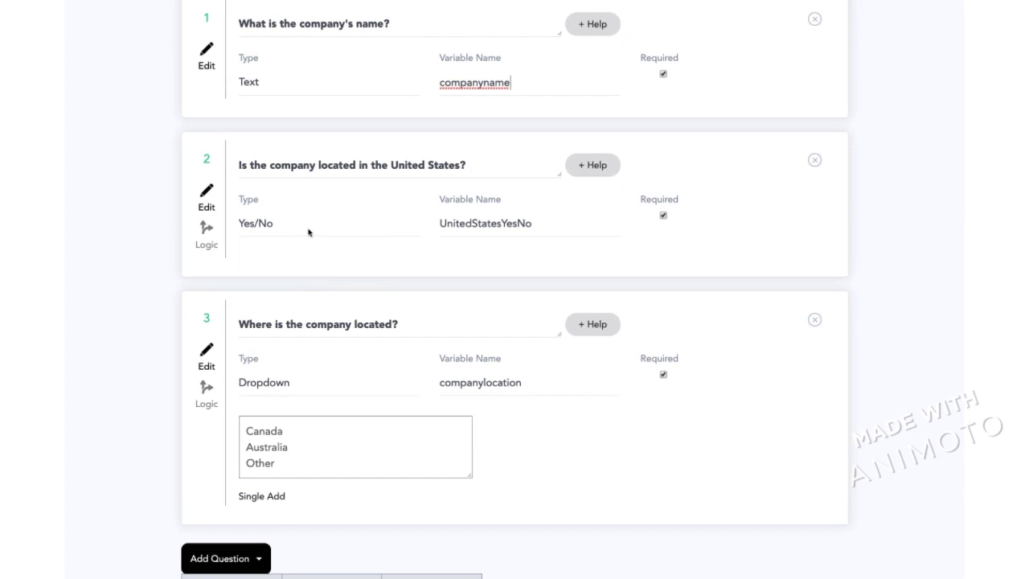
pyautogui.moveTo(248, 350)
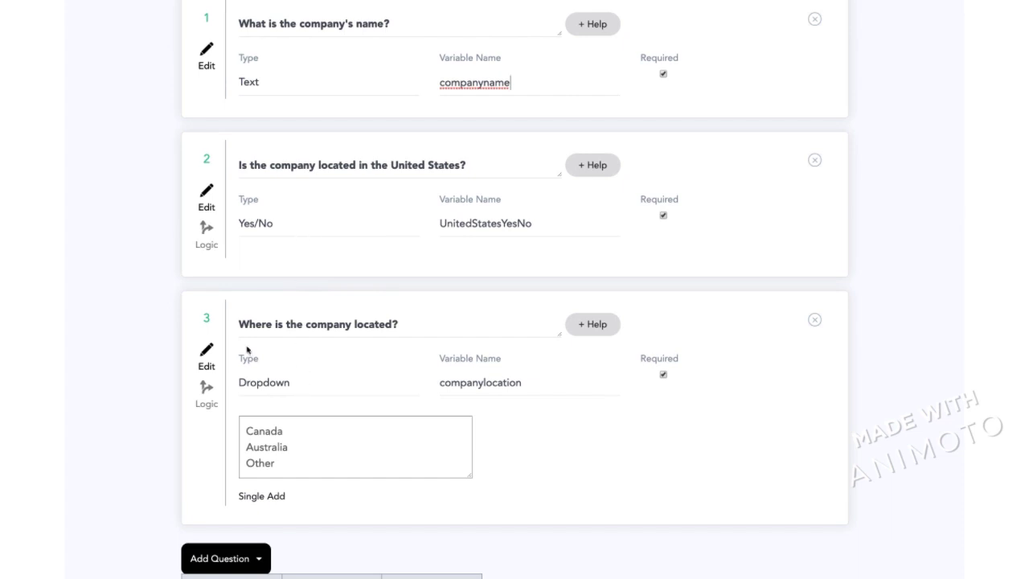
pyautogui.moveTo(295, 431)
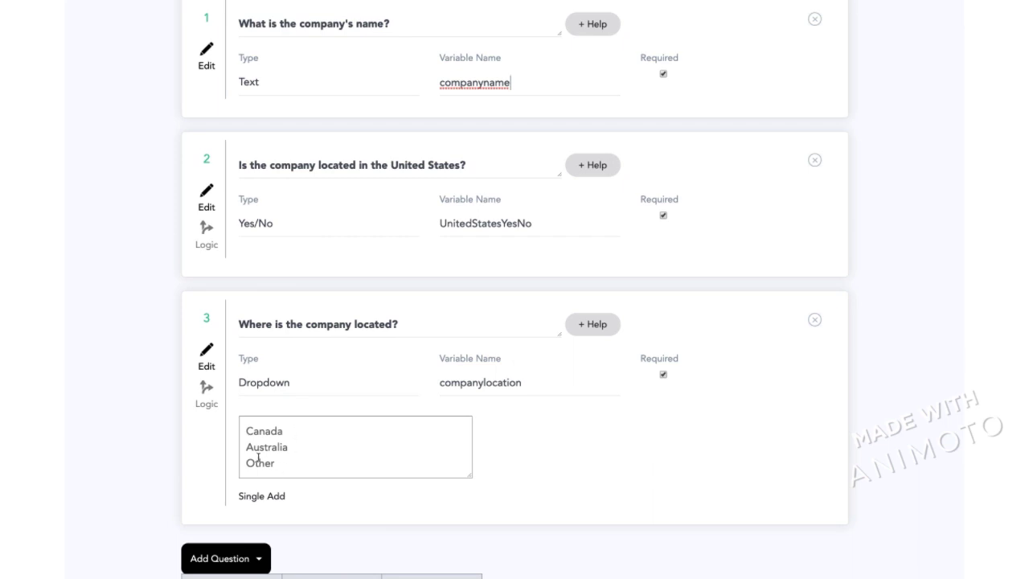
pyautogui.moveTo(282, 213)
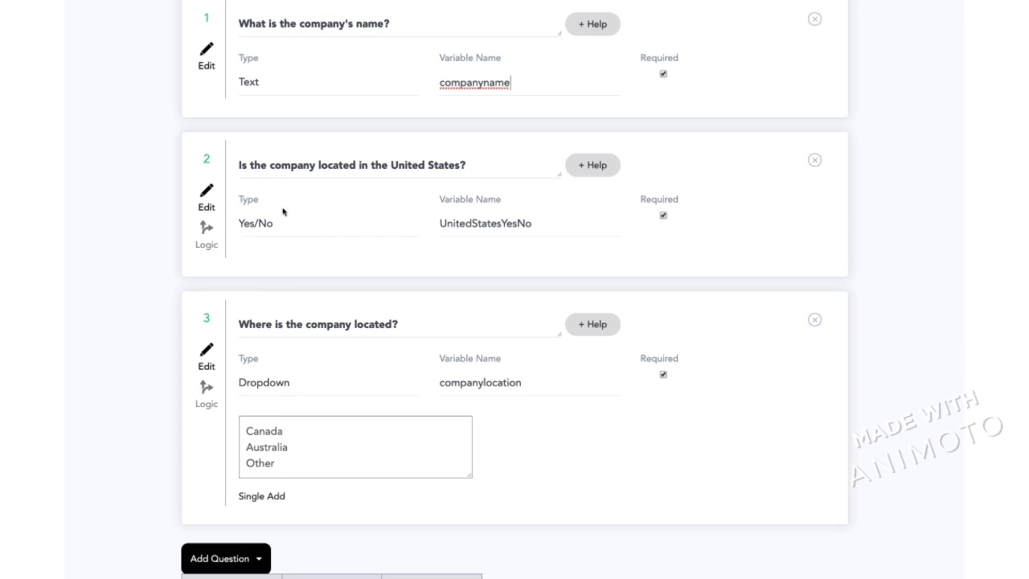
pyautogui.moveTo(307, 188)
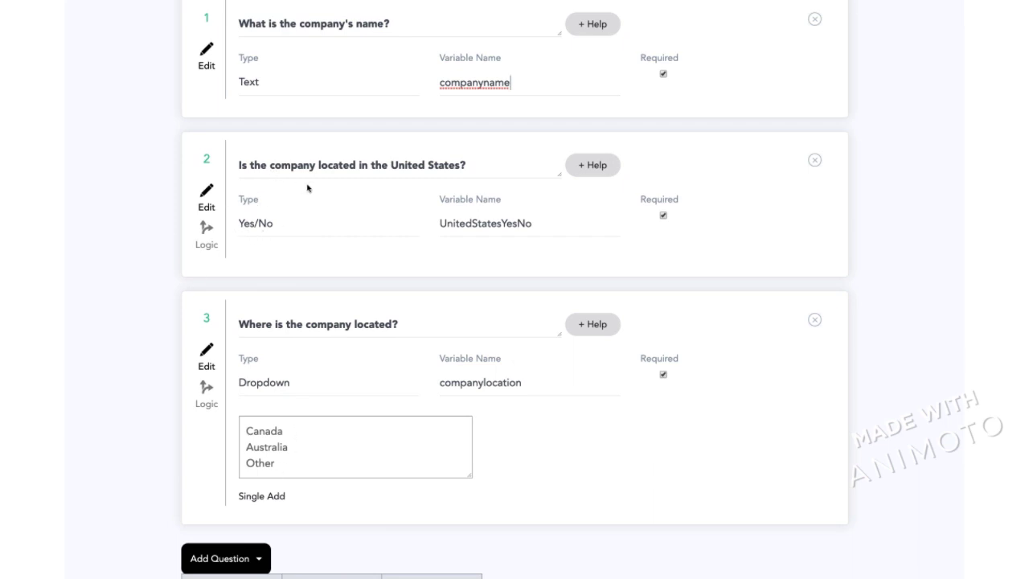
pyautogui.moveTo(267, 232)
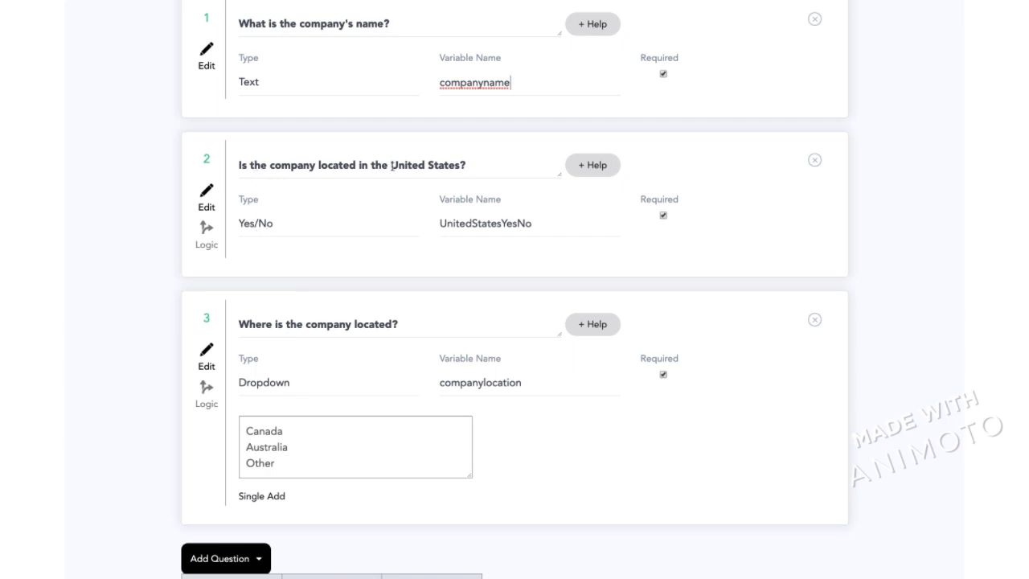
pyautogui.moveTo(345, 370)
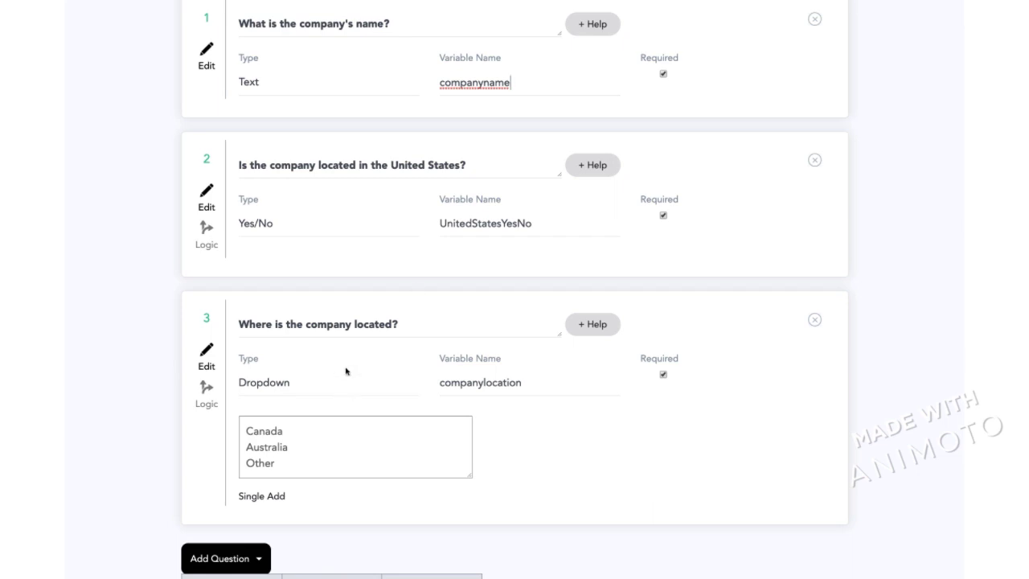
pyautogui.moveTo(286, 223)
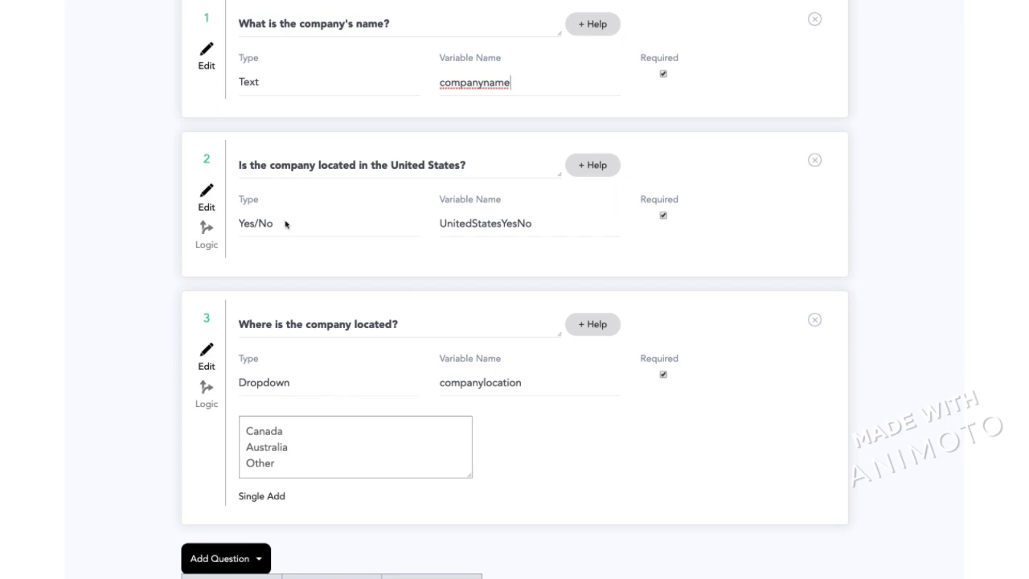
pyautogui.moveTo(271, 228)
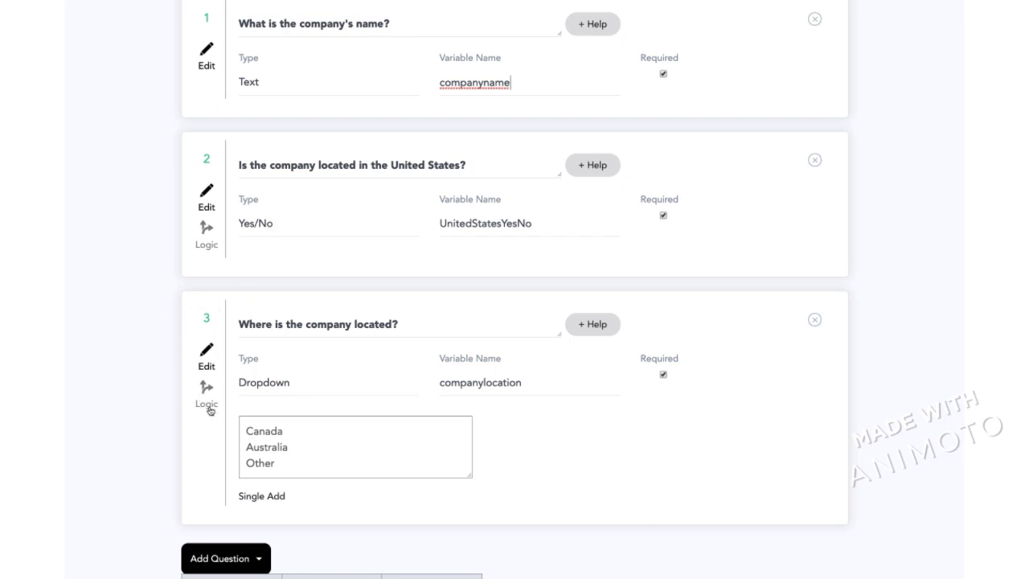
# Step: Set the location question's logic to Show if UnitedStatesYesNo is No
pyautogui.click(205, 393)
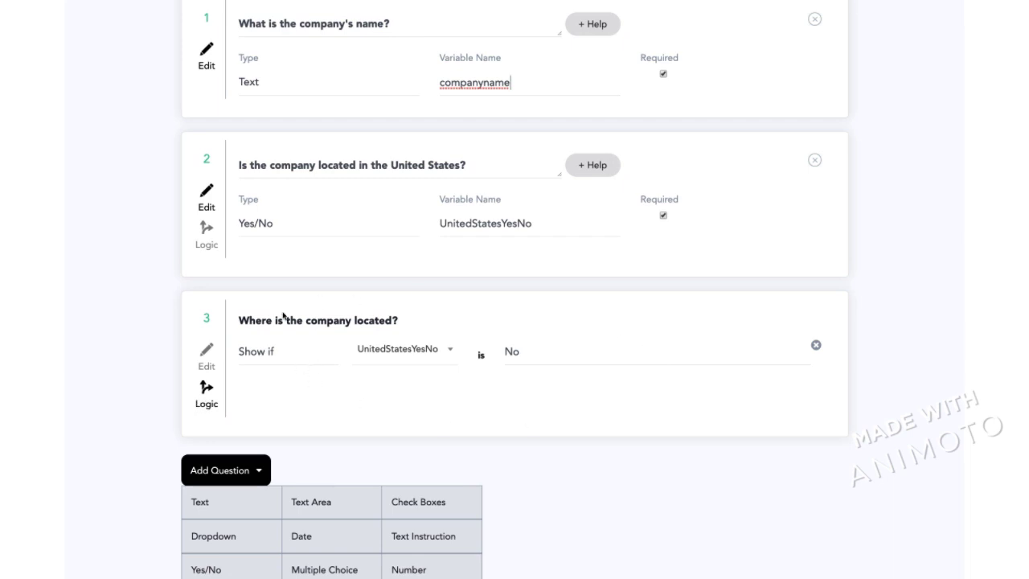
pyautogui.click(286, 351)
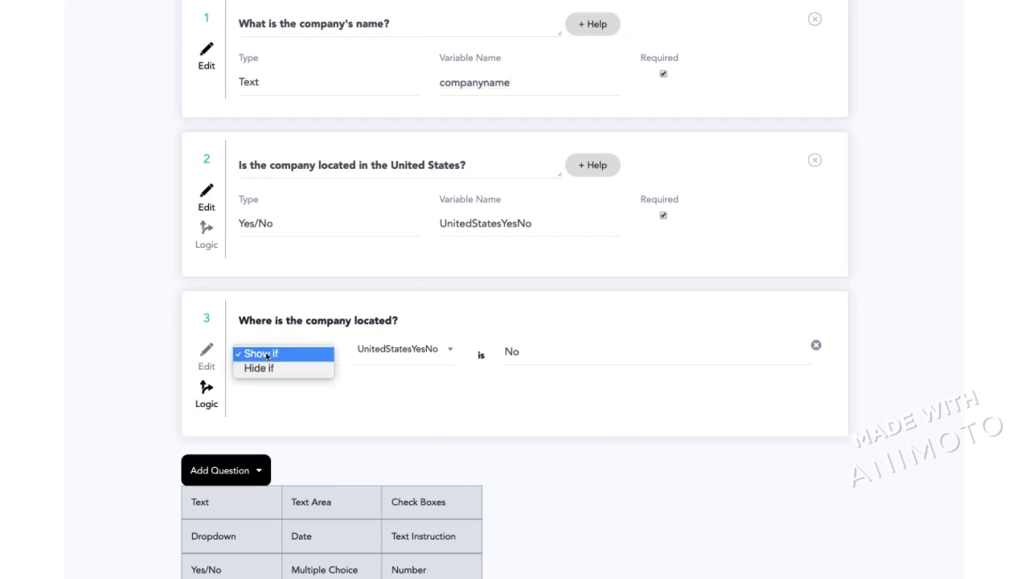
pyautogui.click(405, 347)
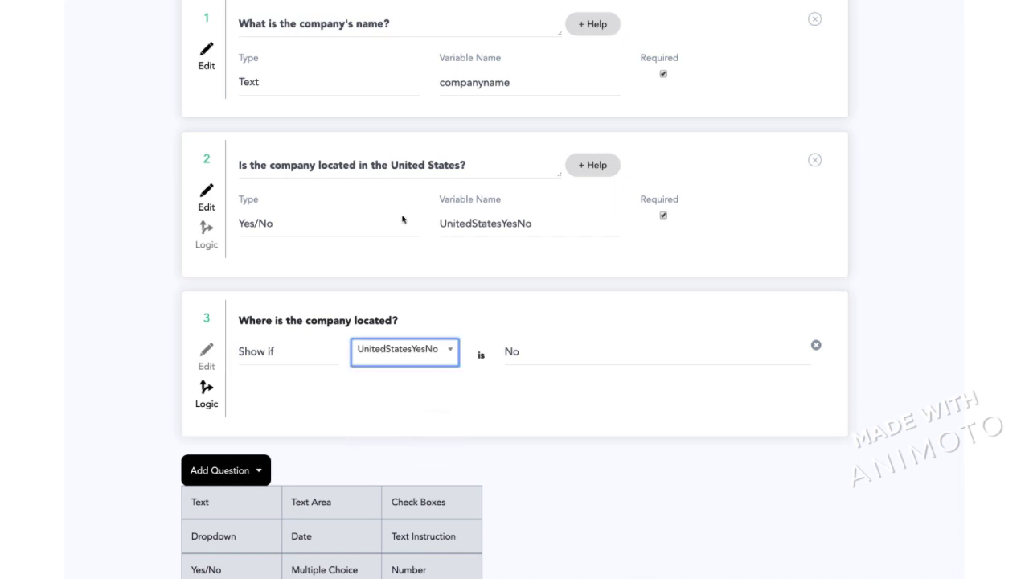
pyautogui.moveTo(582, 360)
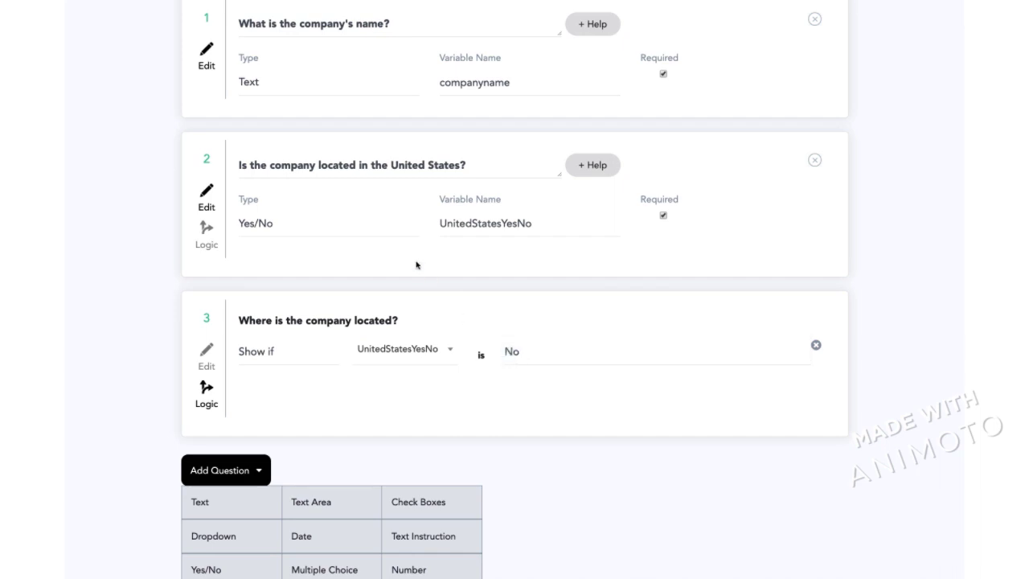
pyautogui.scroll(-3)
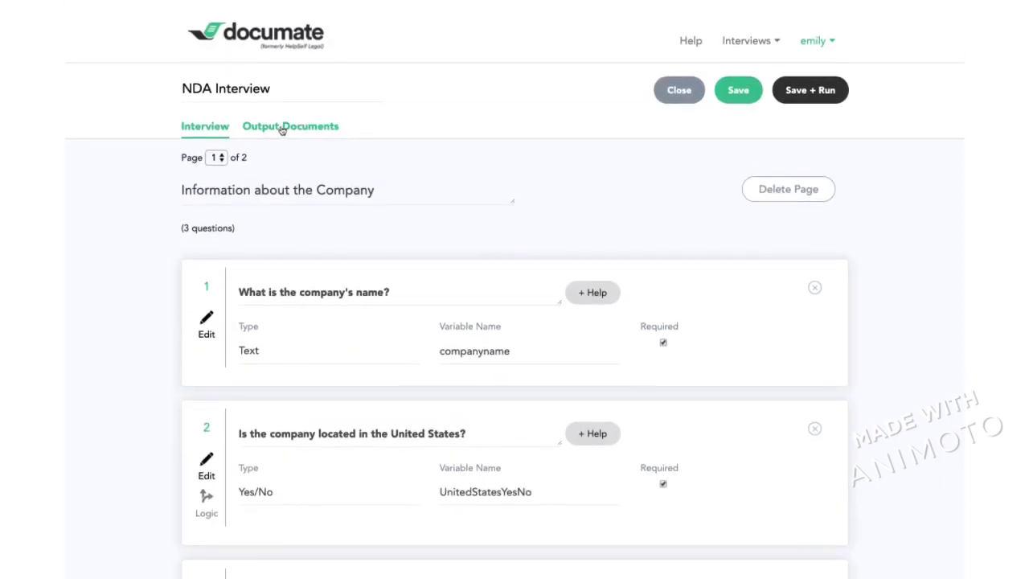
# Step: View the Output Documents page with the uploaded NDA_Agreement_File template
pyautogui.click(290, 126)
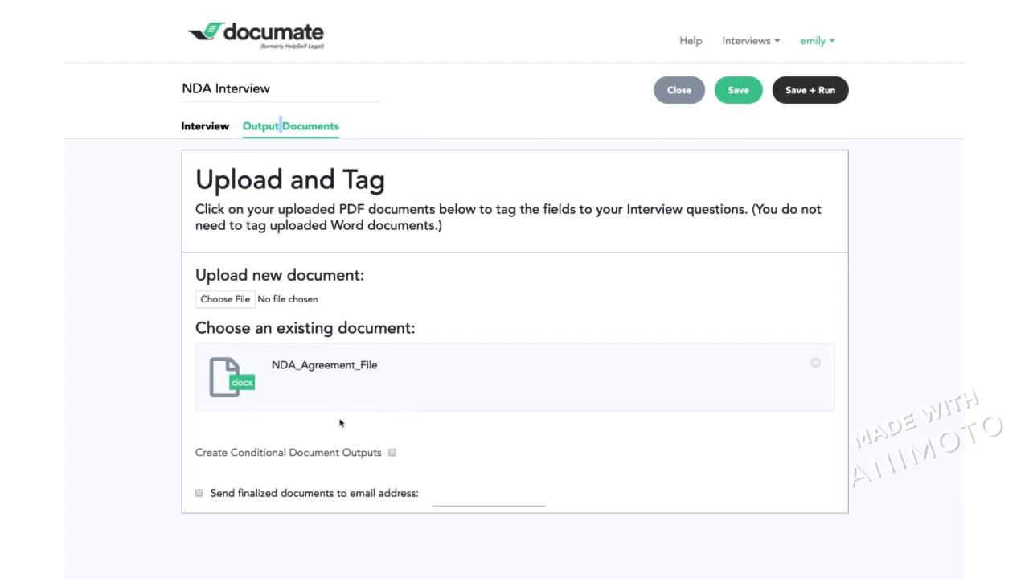
pyautogui.moveTo(344, 418)
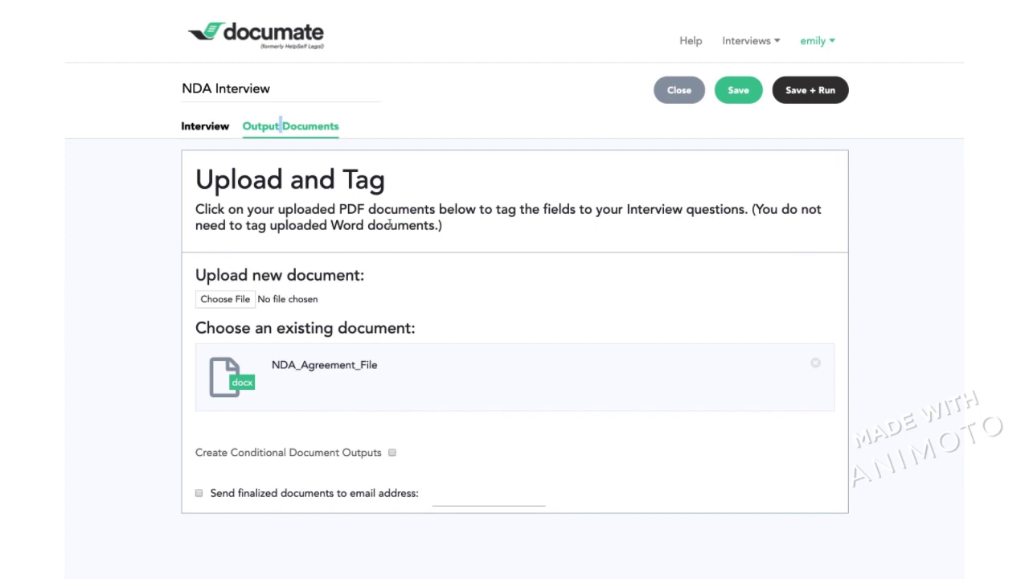
pyautogui.click(206, 125)
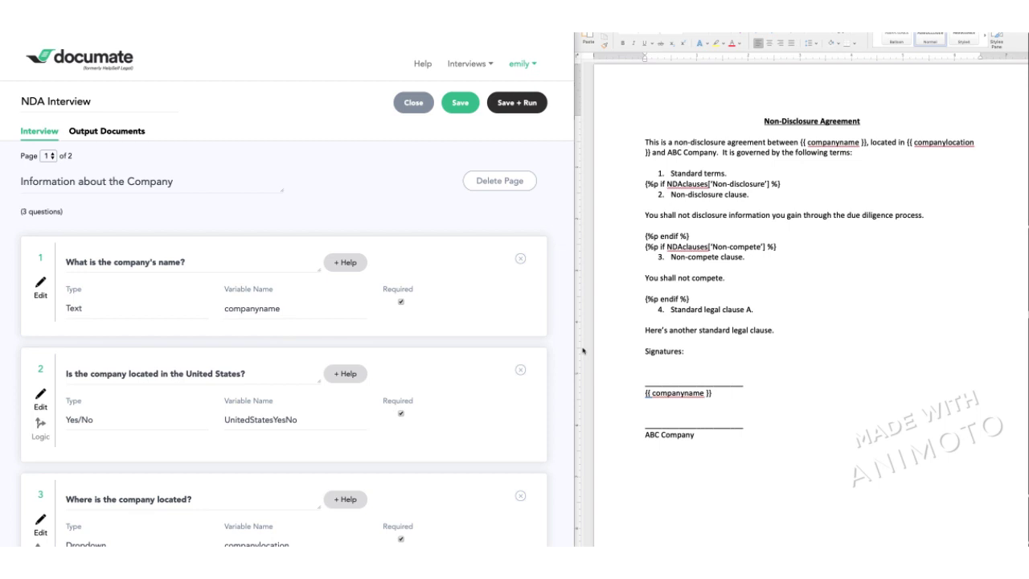
pyautogui.moveTo(621, 344)
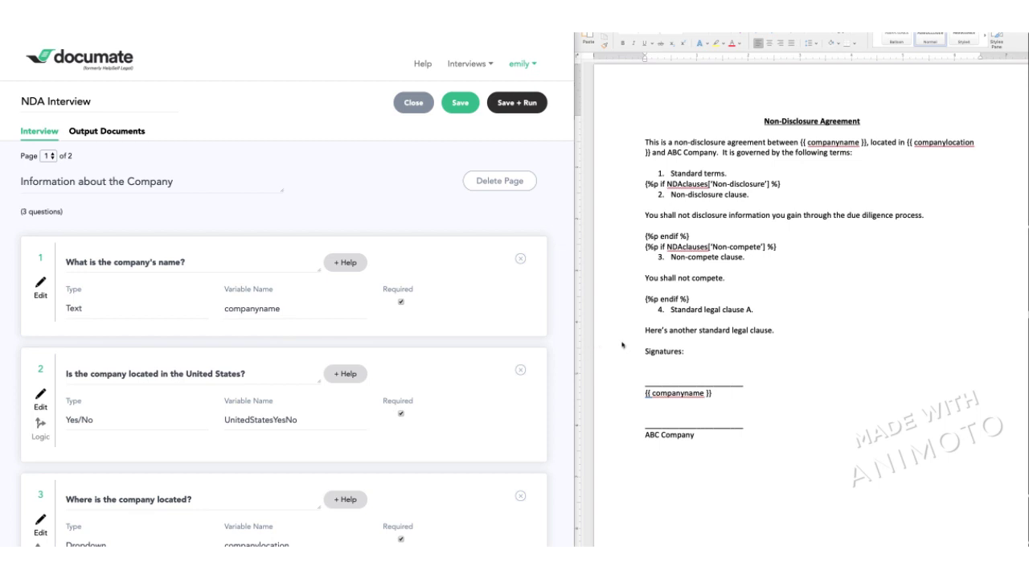
pyautogui.moveTo(144, 421)
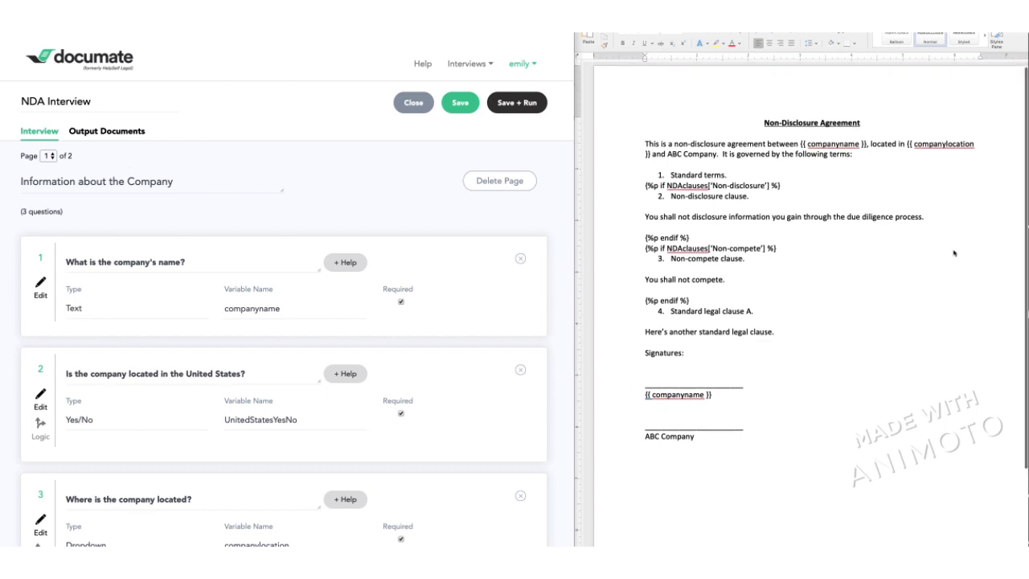
pyautogui.moveTo(453, 322)
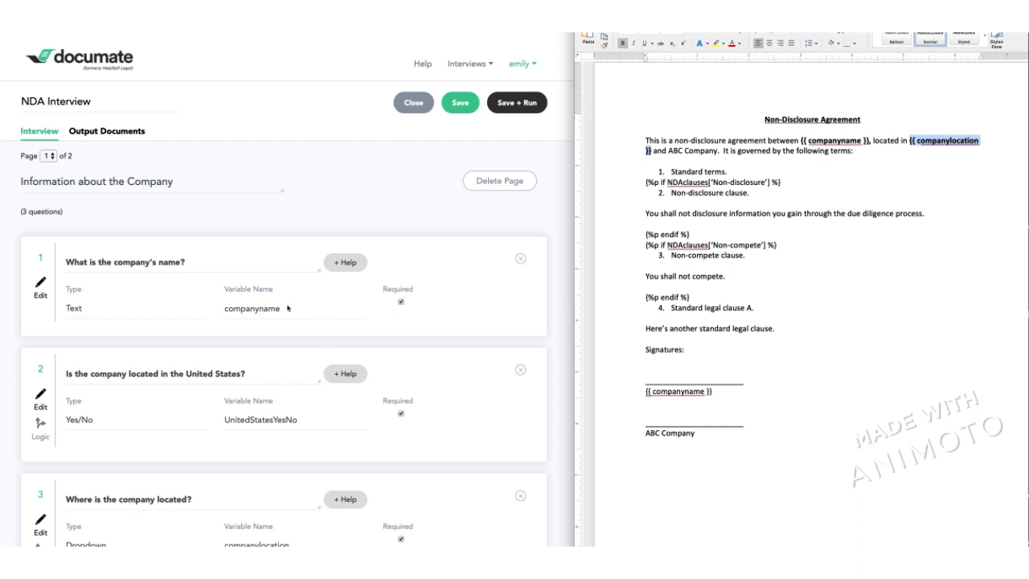
# Step: Compare the Word template's companyname and companylocation tags with the interview variable names
pyautogui.scroll(-3)
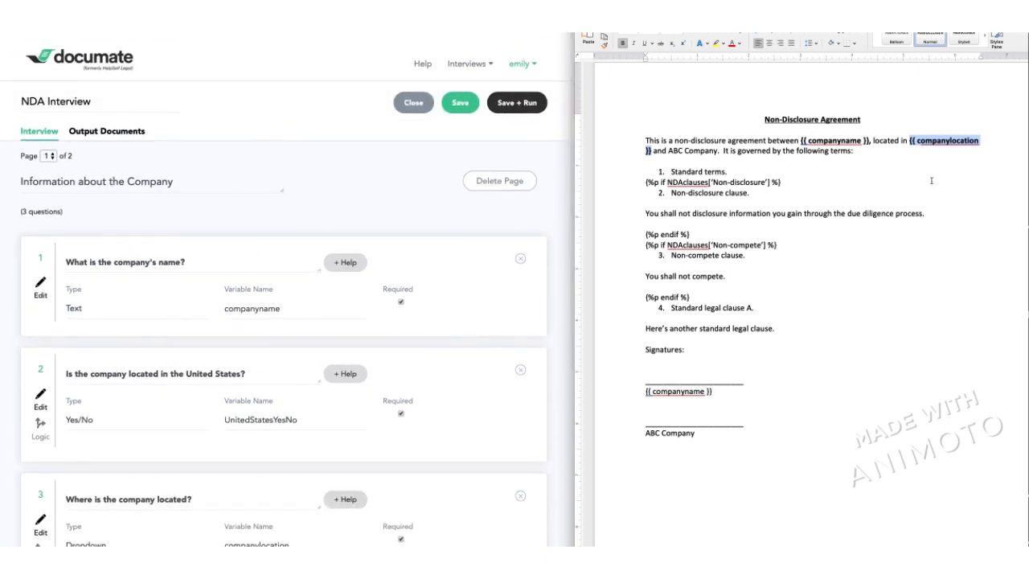
pyautogui.moveTo(851, 137)
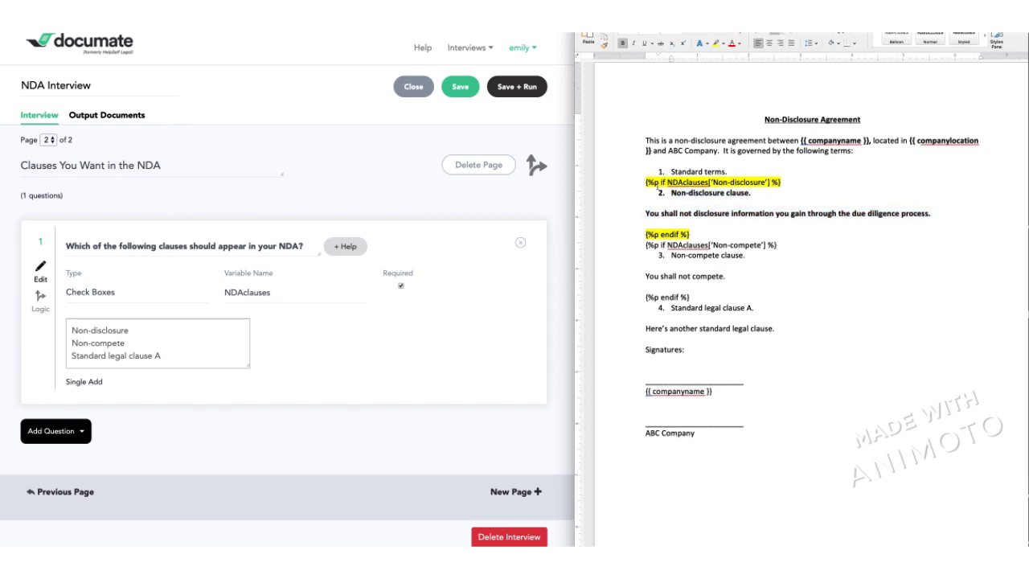
# Step: Compare page 2's NDAclauses checkboxes with the Word {%p if %} tags, then return to Output Documents
pyautogui.click(752, 193)
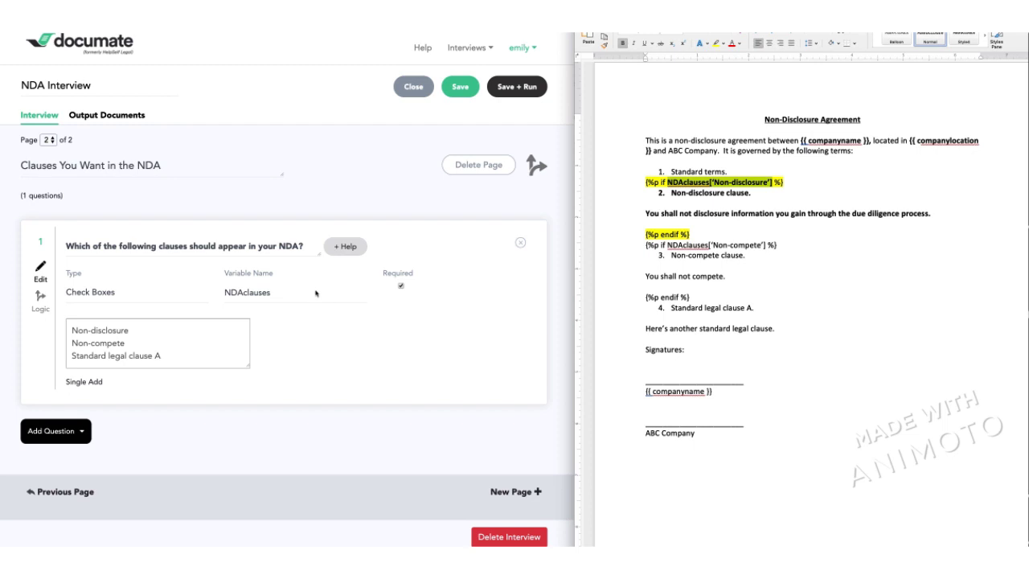
pyautogui.moveTo(318, 290)
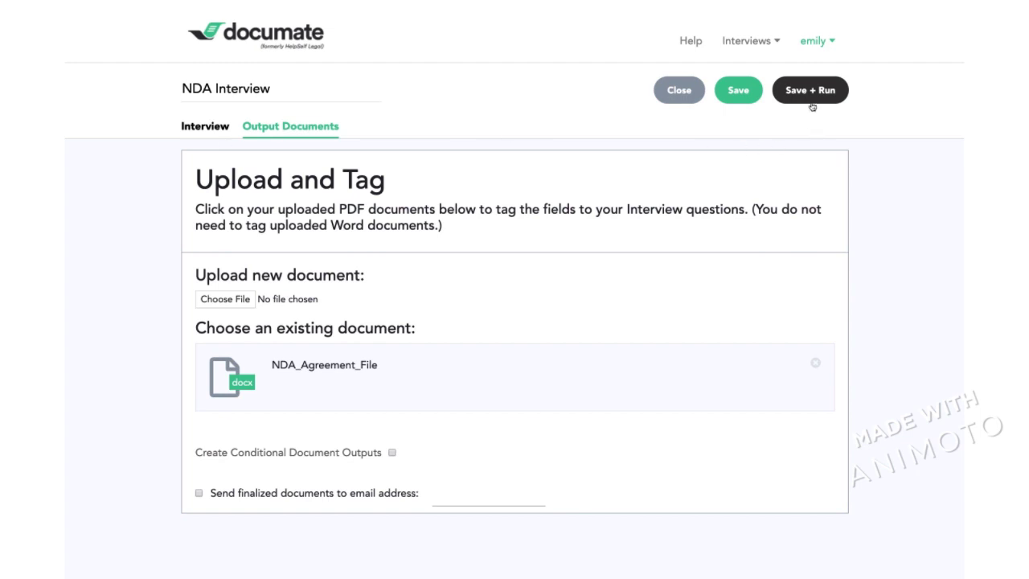
pyautogui.moveTo(810, 93)
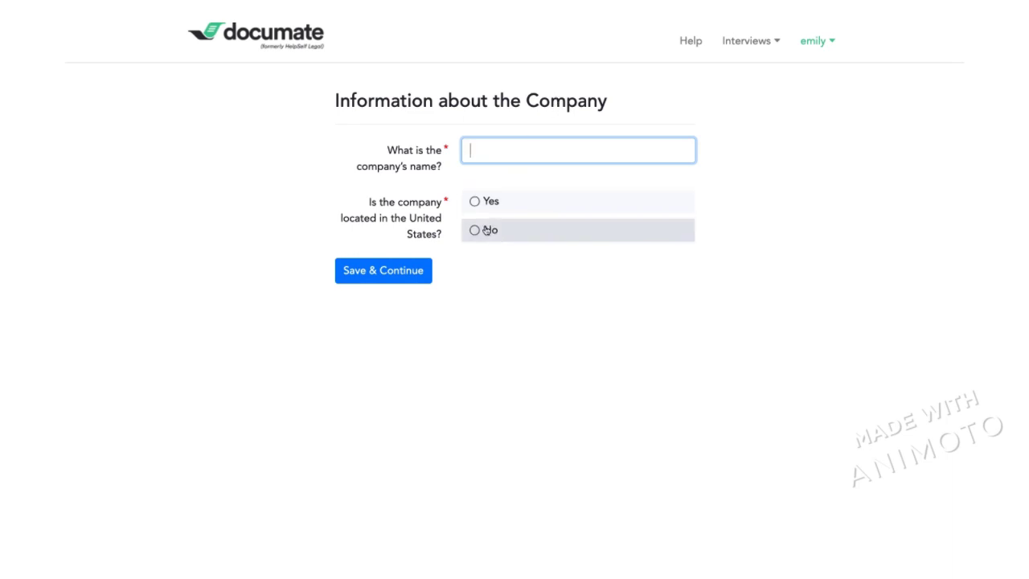
pyautogui.moveTo(469, 261)
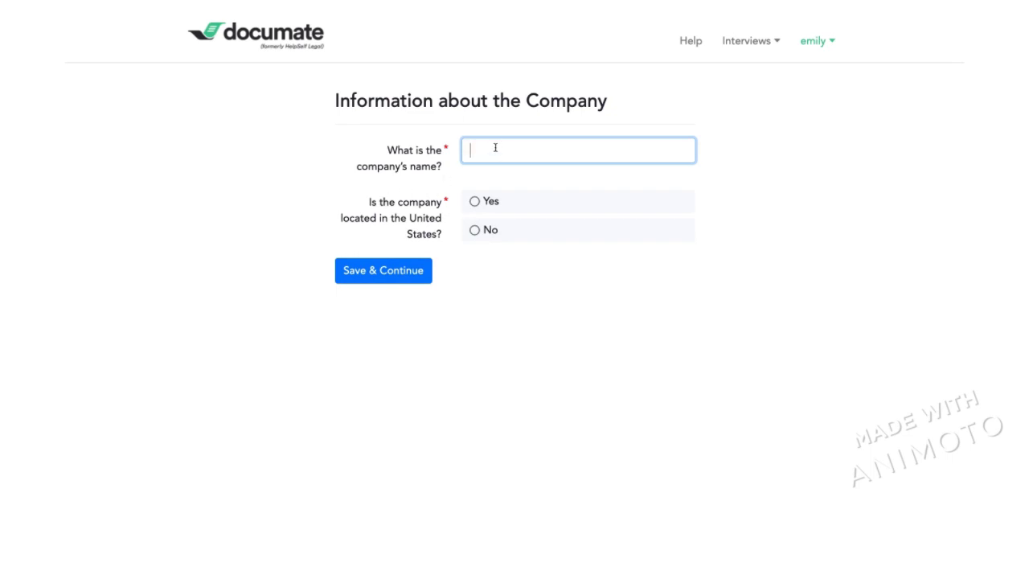
# Step: Run the interview, enter Z Company, and answer No to the United States question
pyautogui.write('Z Comp')
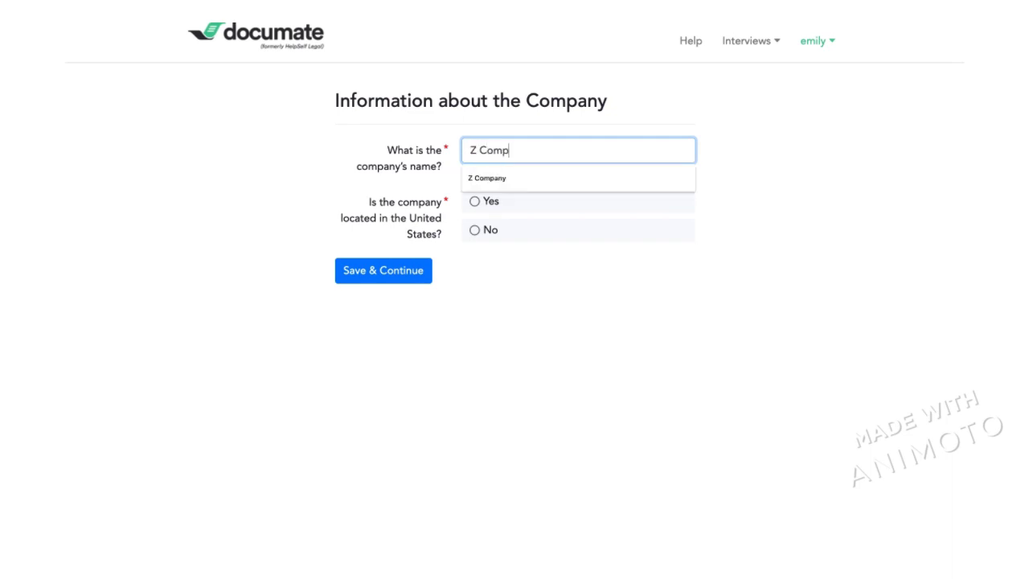
pyautogui.click(485, 177)
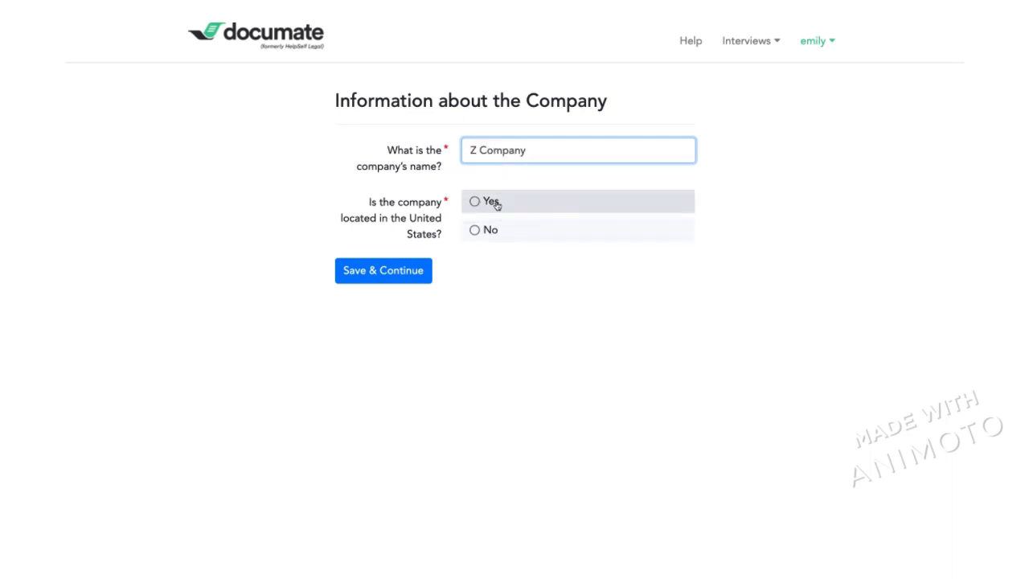
pyautogui.click(488, 201)
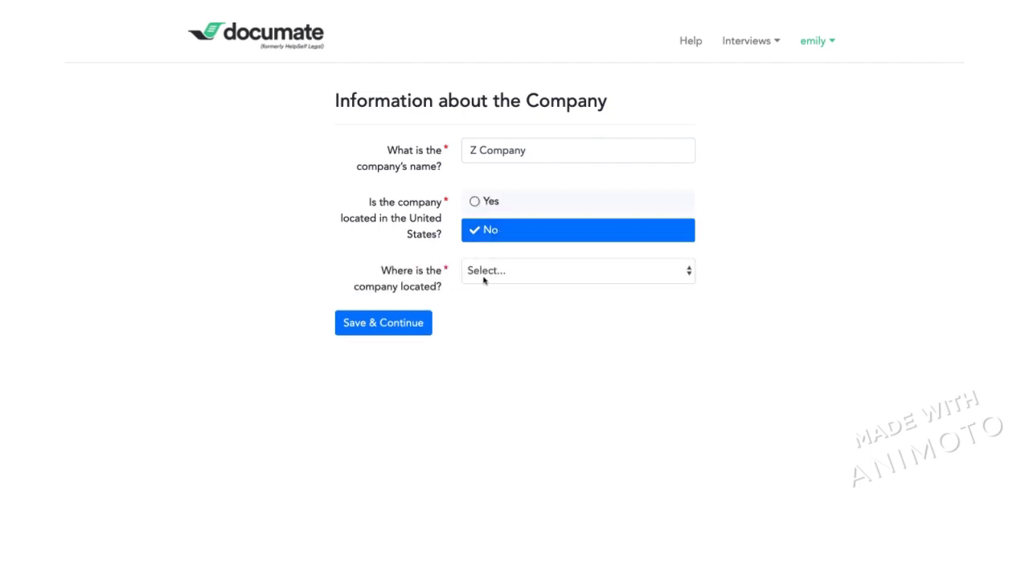
# Step: Submit Canada and all three clauses, continue past review to generate NDA_Agreement_File
pyautogui.click(382, 322)
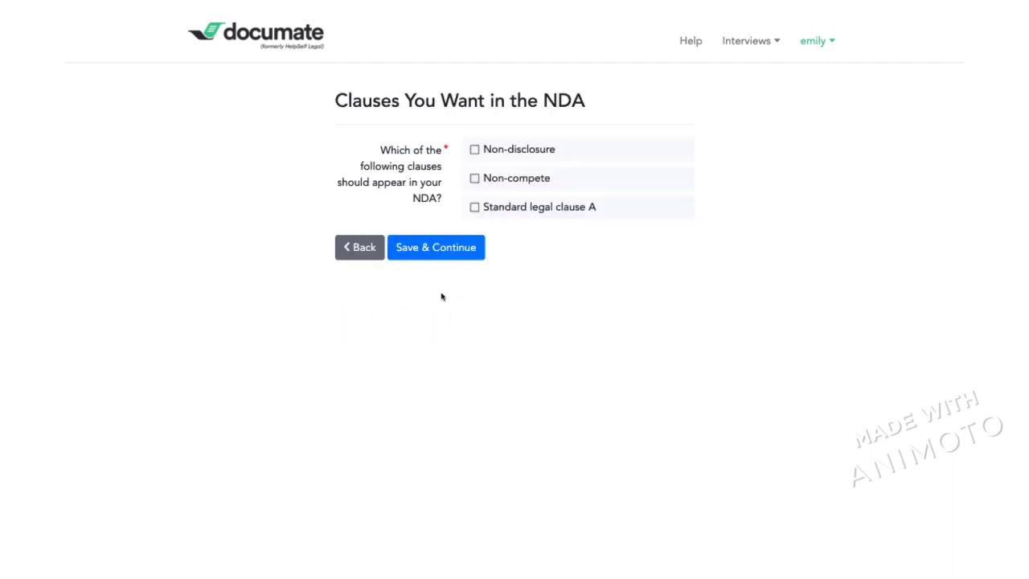
pyautogui.click(434, 247)
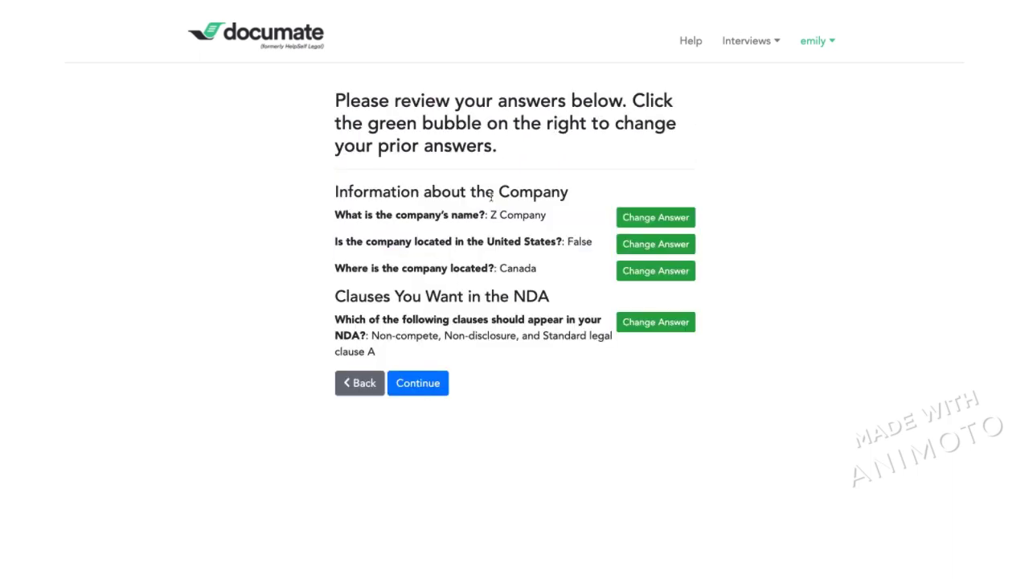
pyautogui.moveTo(405, 366)
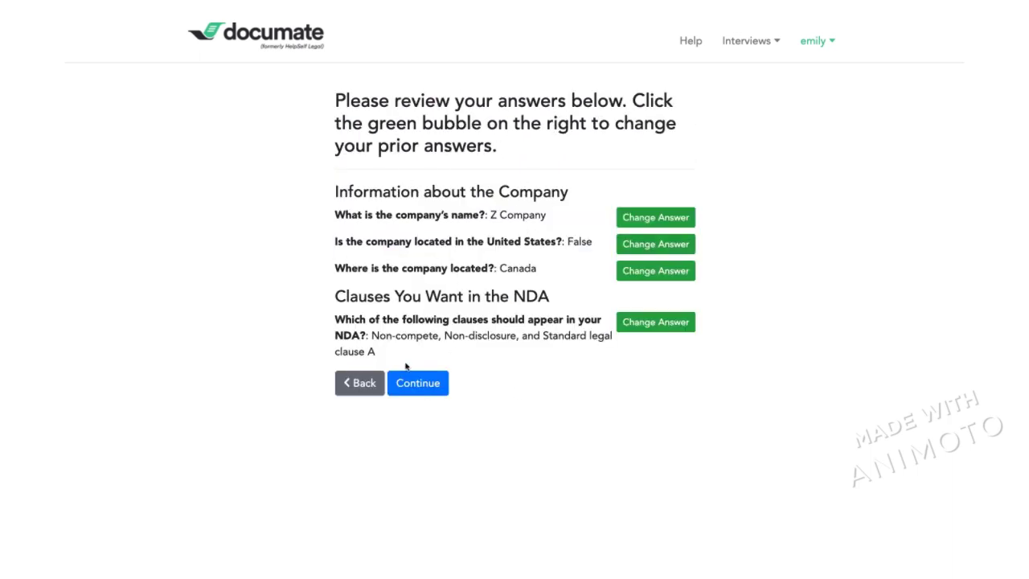
pyautogui.click(418, 382)
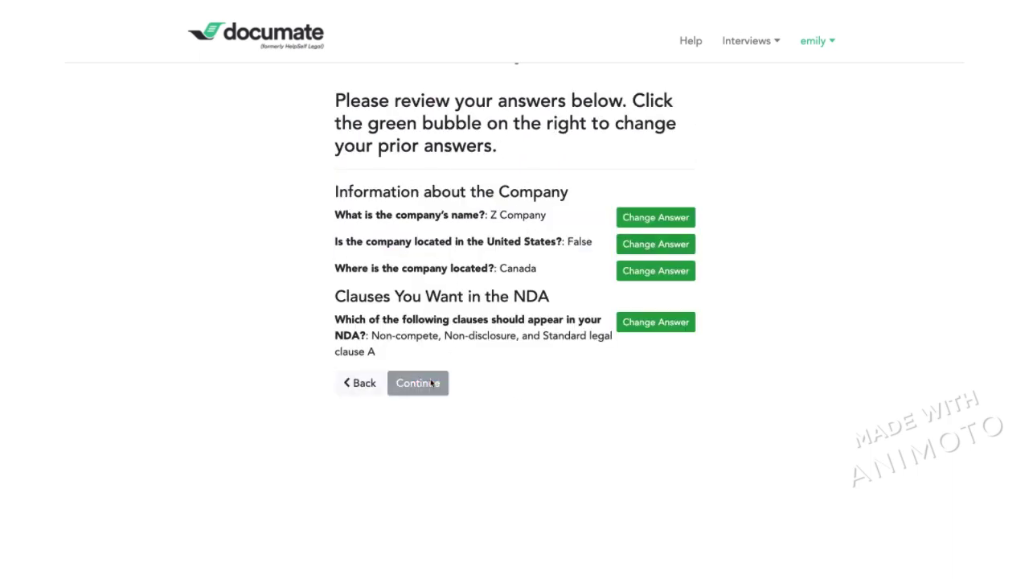
pyautogui.click(418, 382)
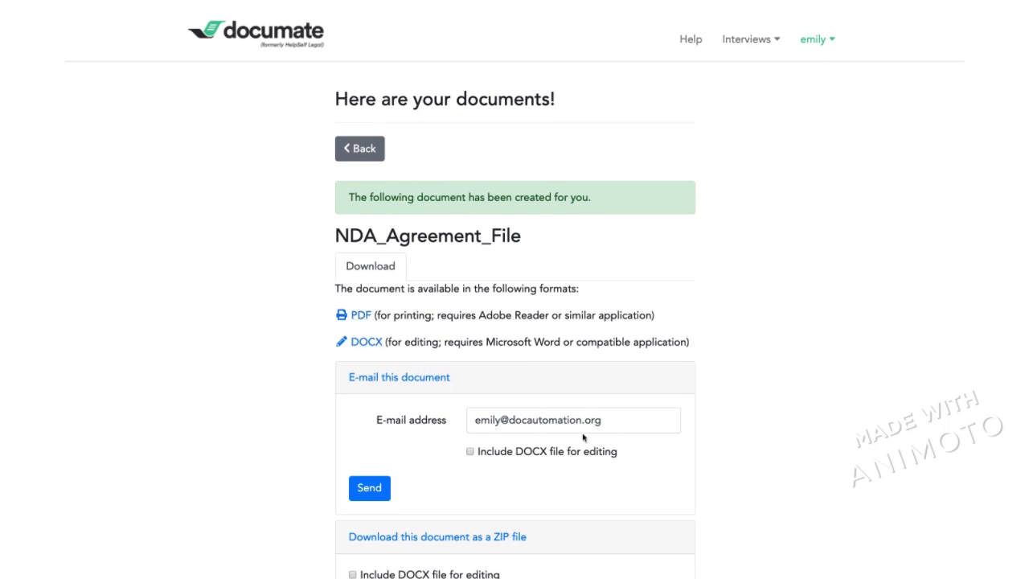
pyautogui.moveTo(492, 557)
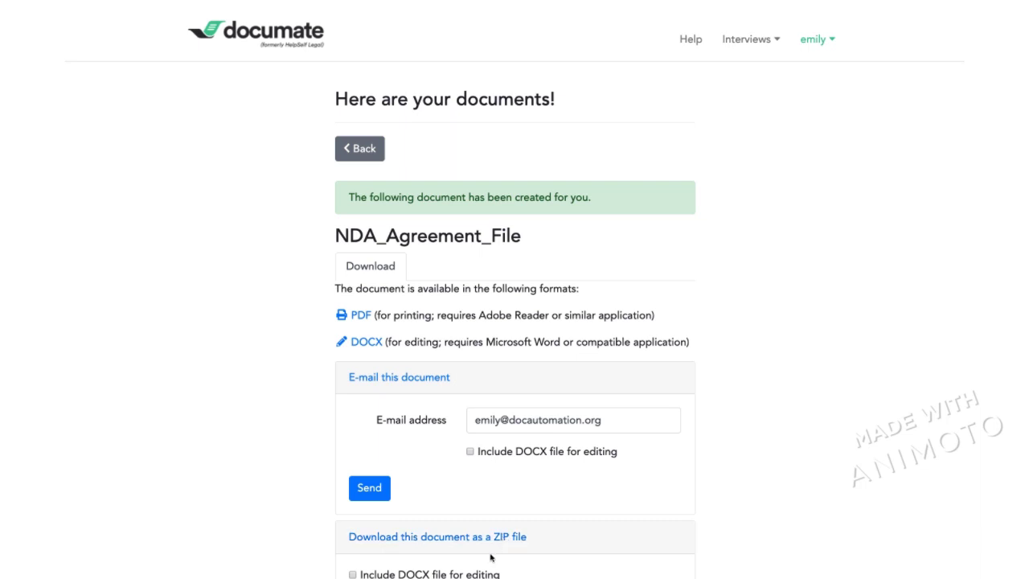